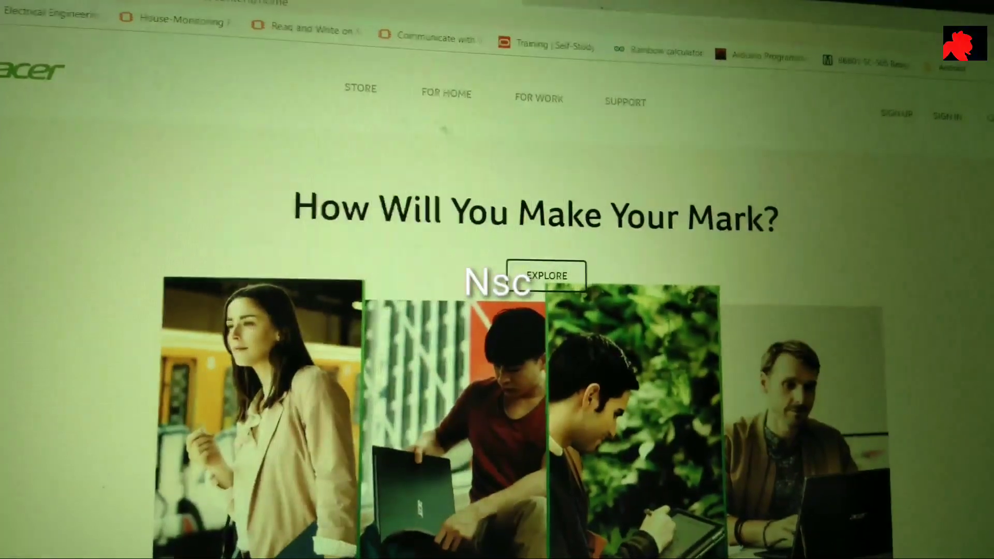
- Reach the Drivers And Manuals page from acer.com's Support menu
left_click(637, 102)
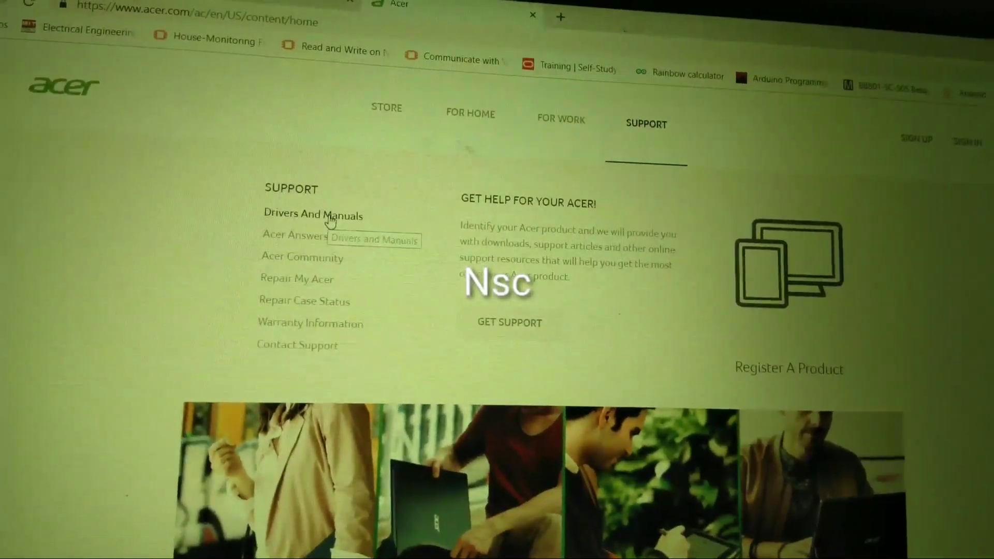
left_click(313, 214)
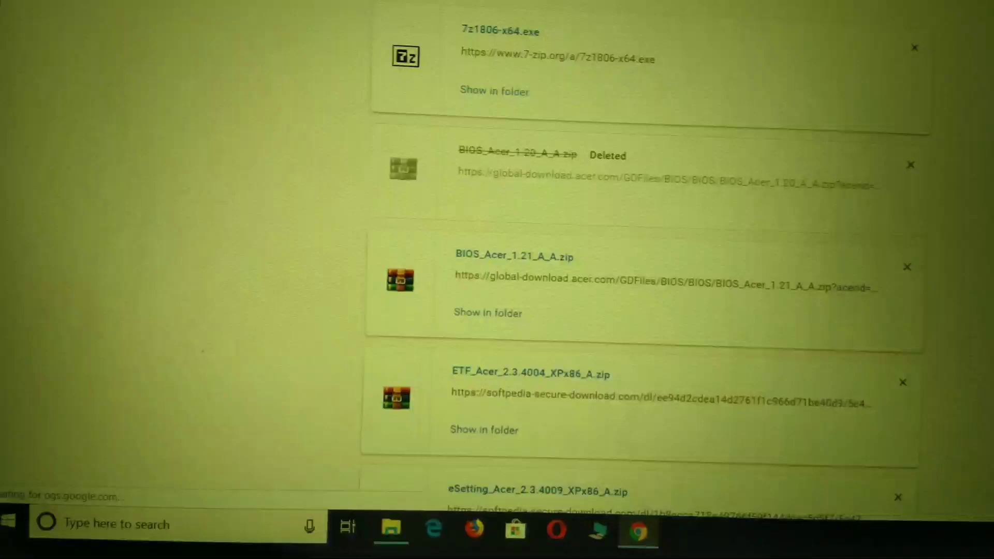
- Scroll the Drivers and Manuals page to check the OS is Windows 10 64-bit
scroll("down", 3)
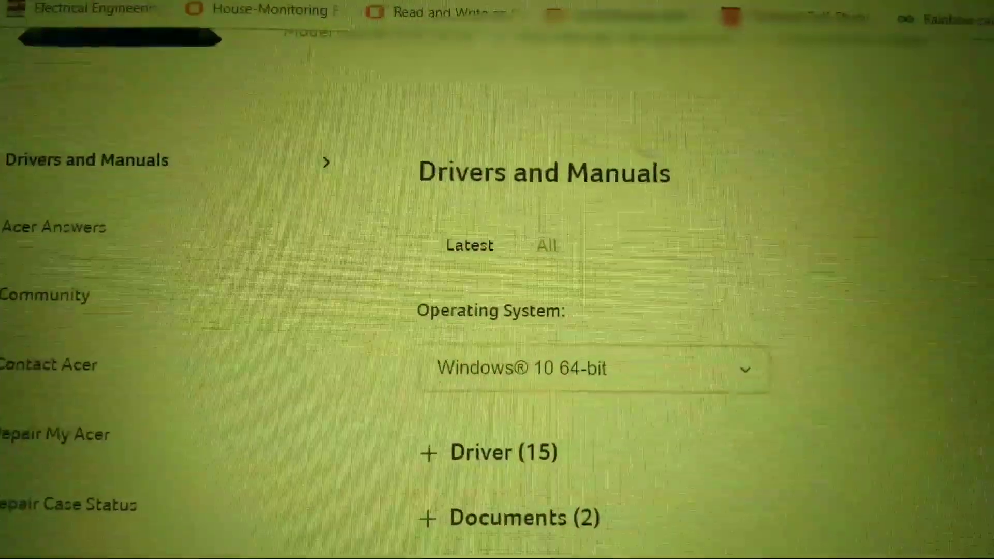
- Scroll through the expanded BIOS/Firmware list showing versions 1.21, 1.20 and 1.19
scroll("down", 3)
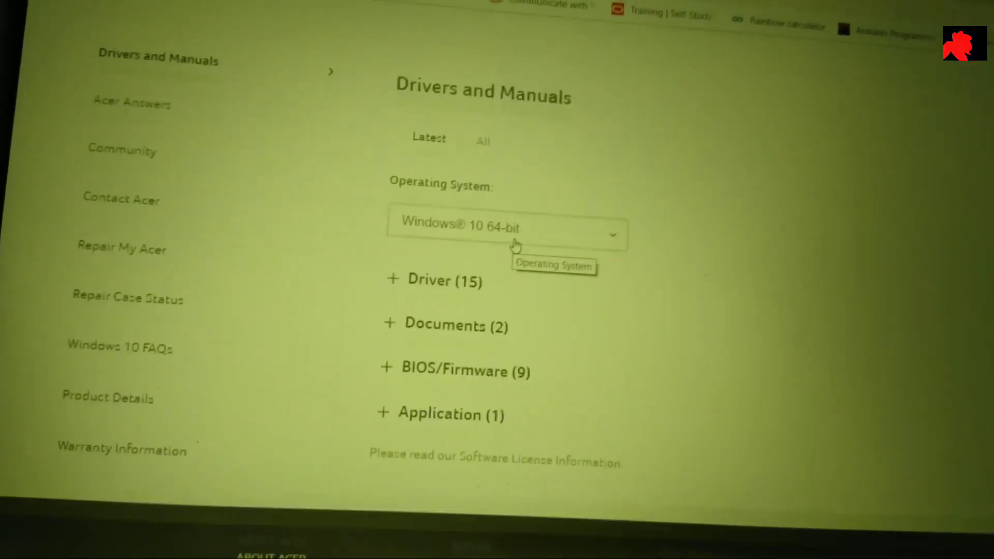
scroll("down", 3)
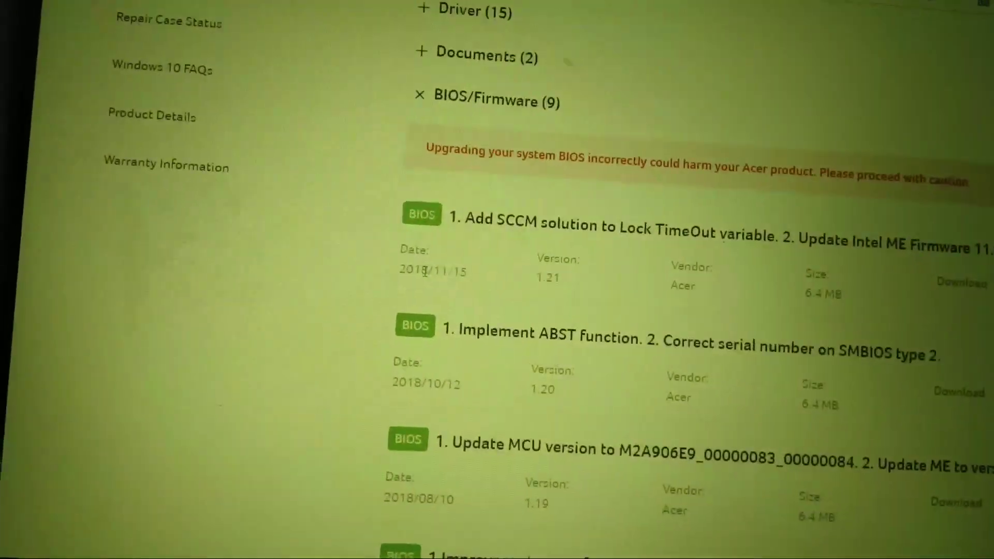
scroll("down", 3)
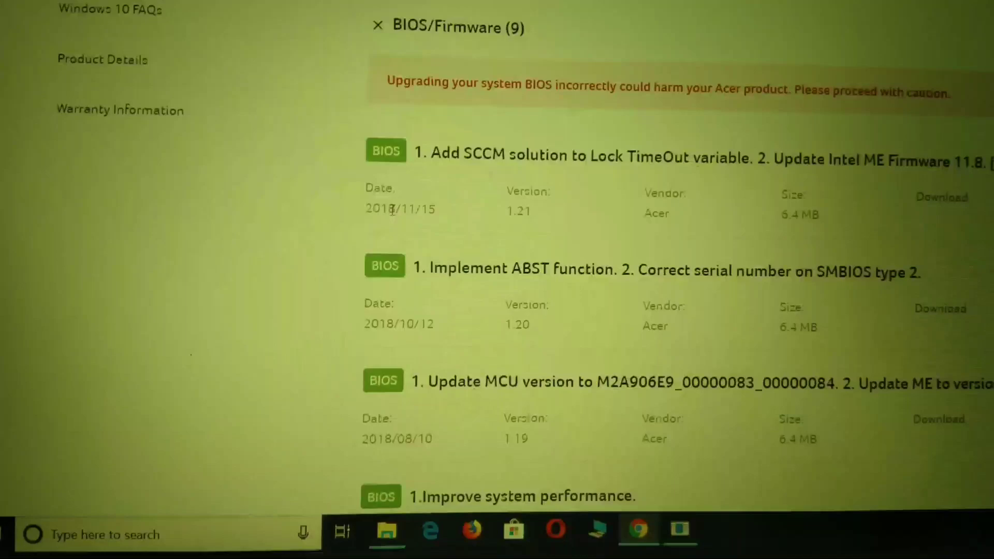
scroll("down", 3)
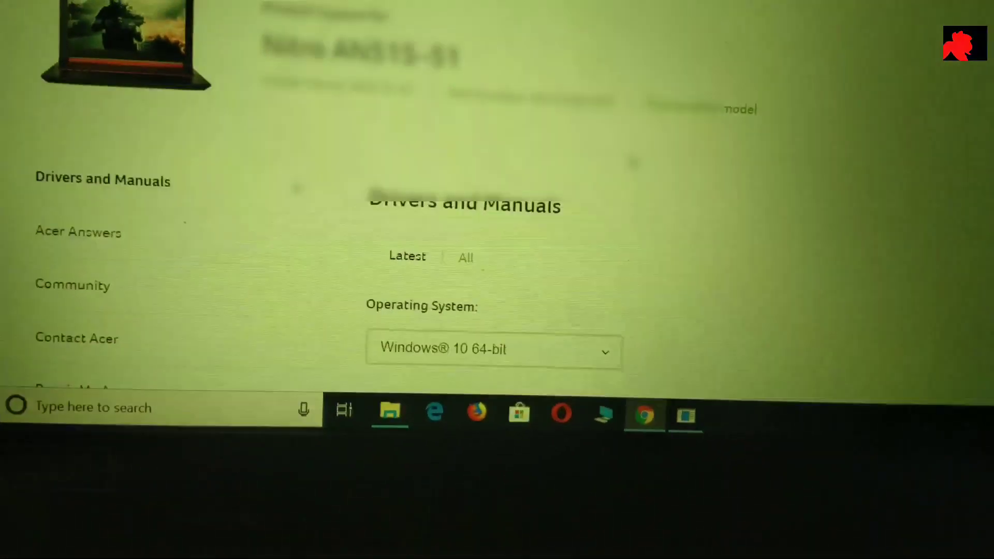
scroll("down", 3)
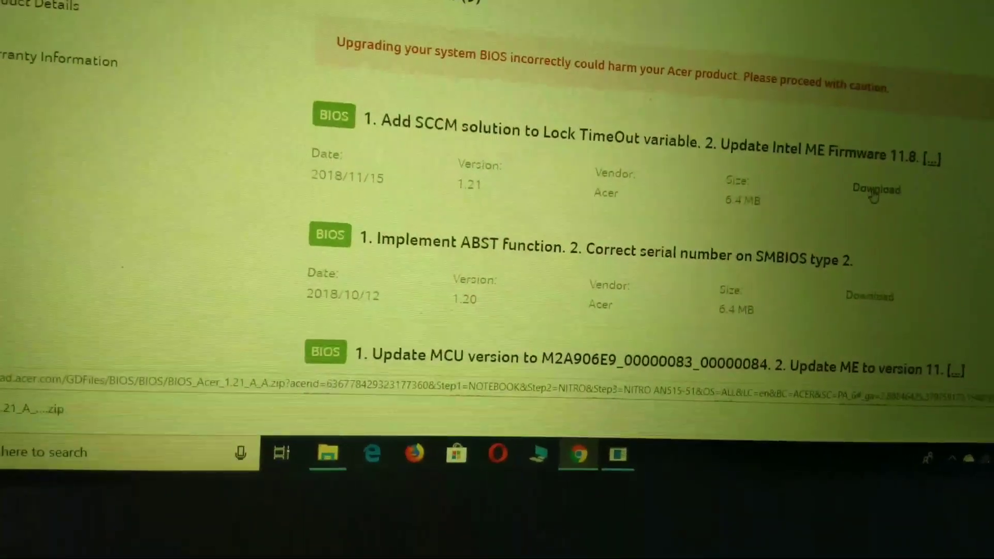
- Download the version 1.21 BIOS zip and switch to File Explorer
left_click(877, 189)
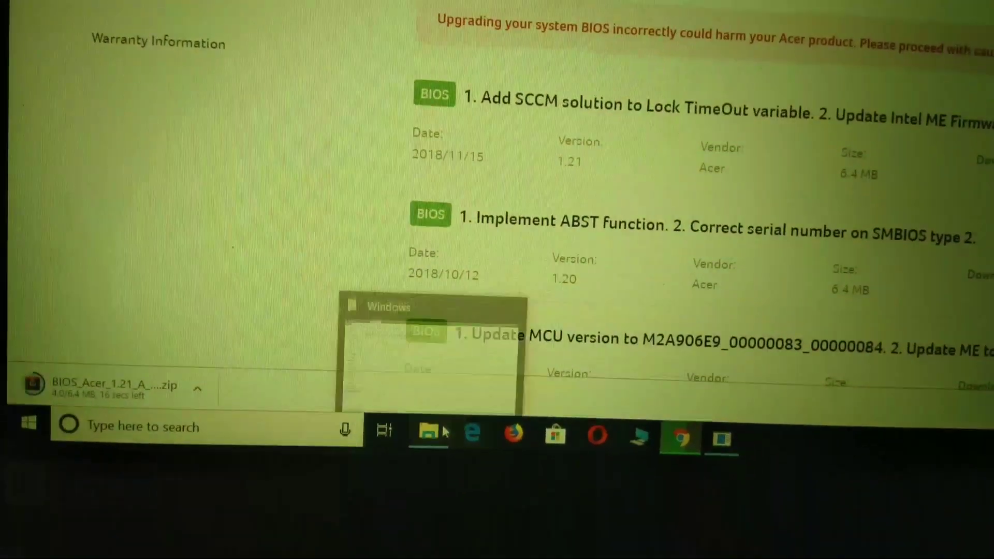
left_click(430, 434)
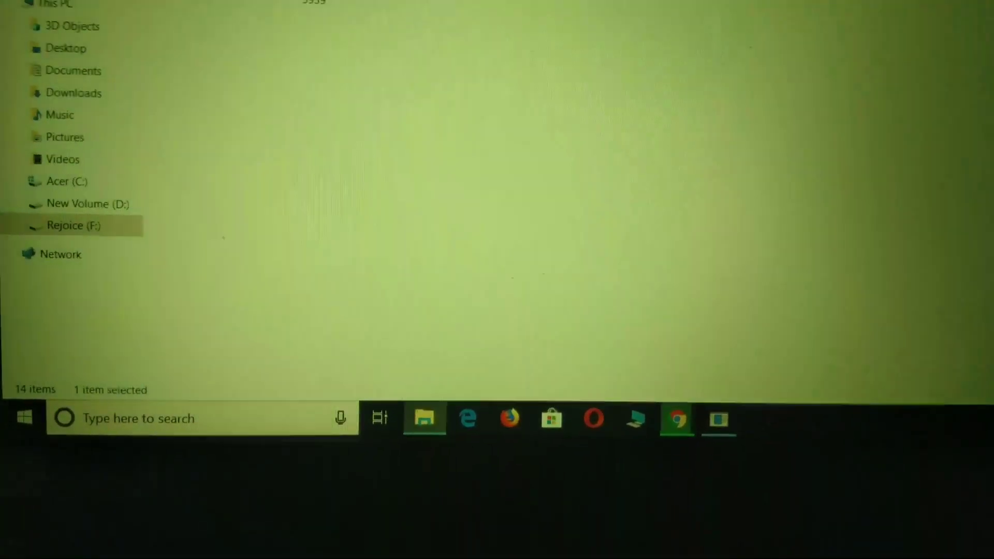
- Enter the extracted BIOS_Acer_1.21_A_A folder on the Rejoice (F:) drive
double_click(75, 225)
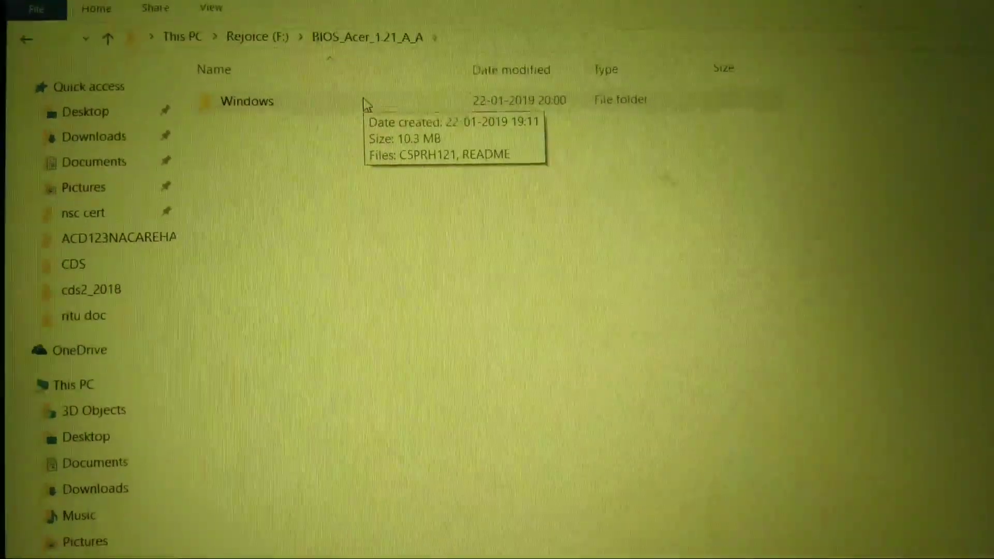
- Enter the Windows subfolder and read the README text document
double_click(247, 101)
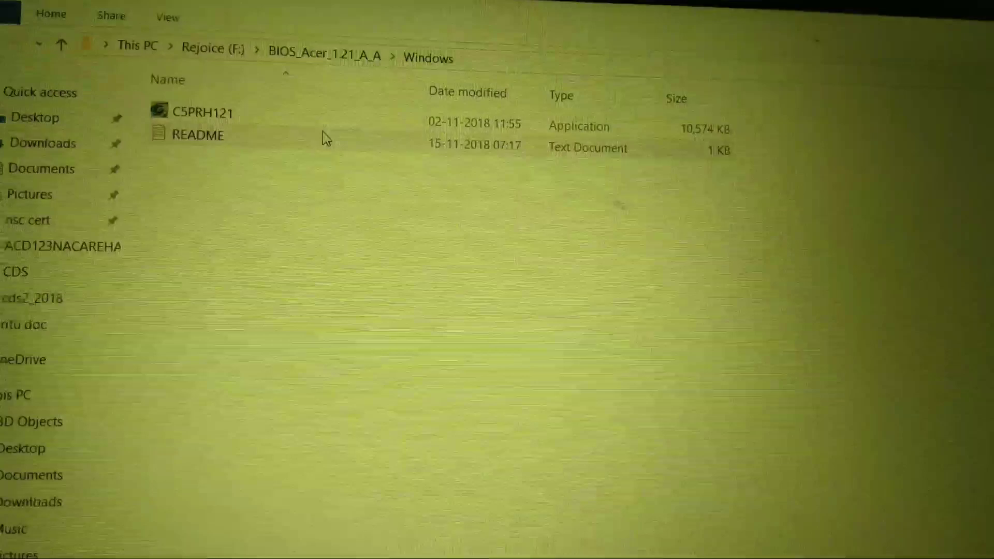
double_click(203, 134)
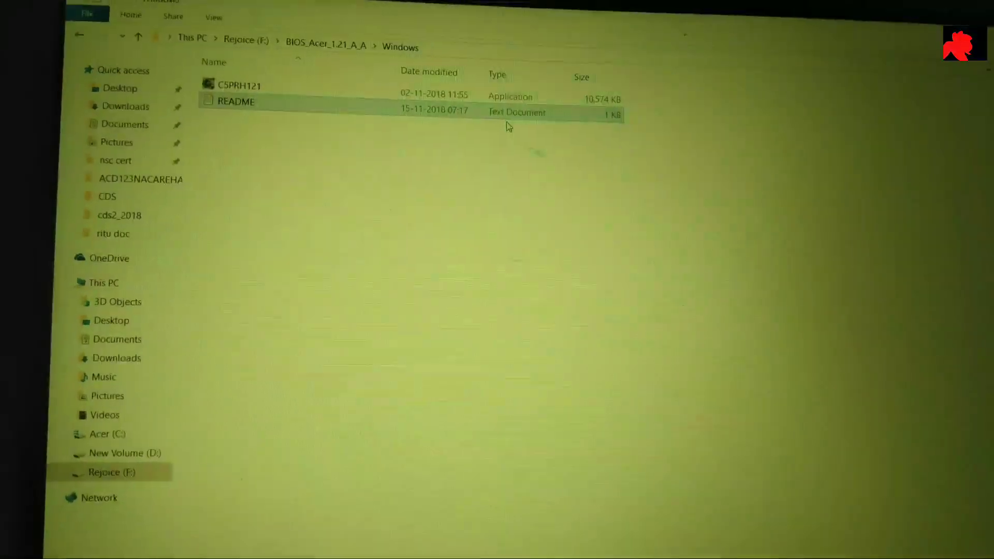
- Launch C5PRH121, allow UAC, and confirm the Caution dialog to start flashing V1.21
double_click(238, 84)
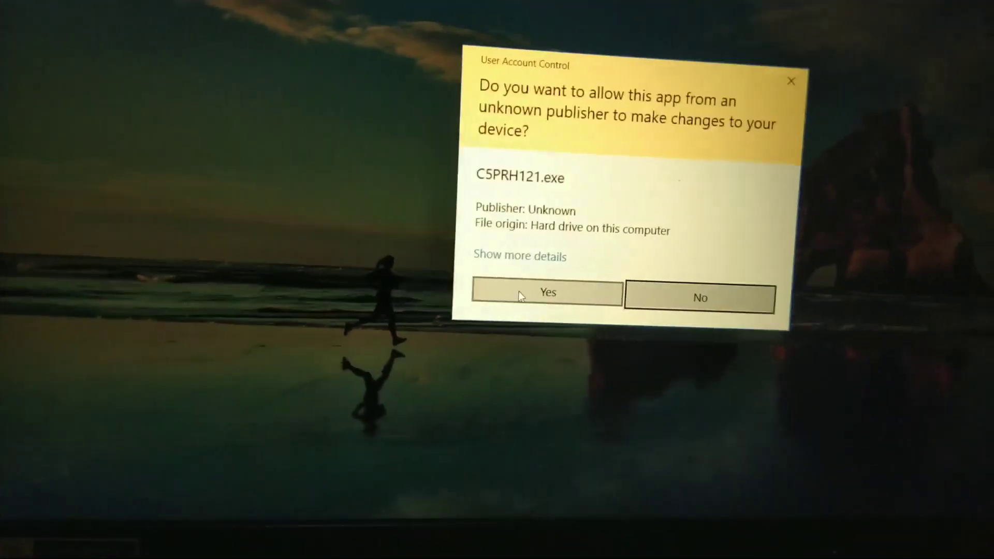
left_click(547, 297)
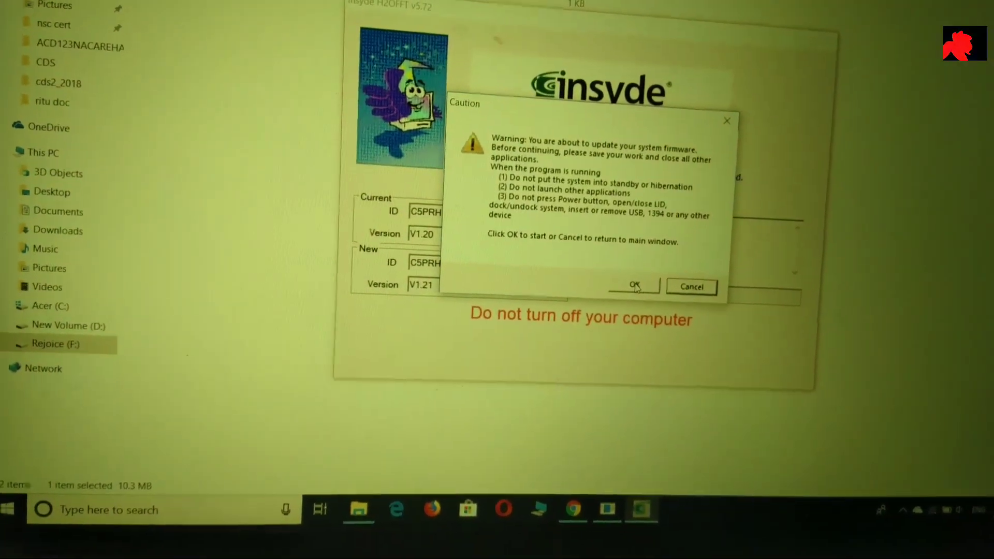
left_click(634, 287)
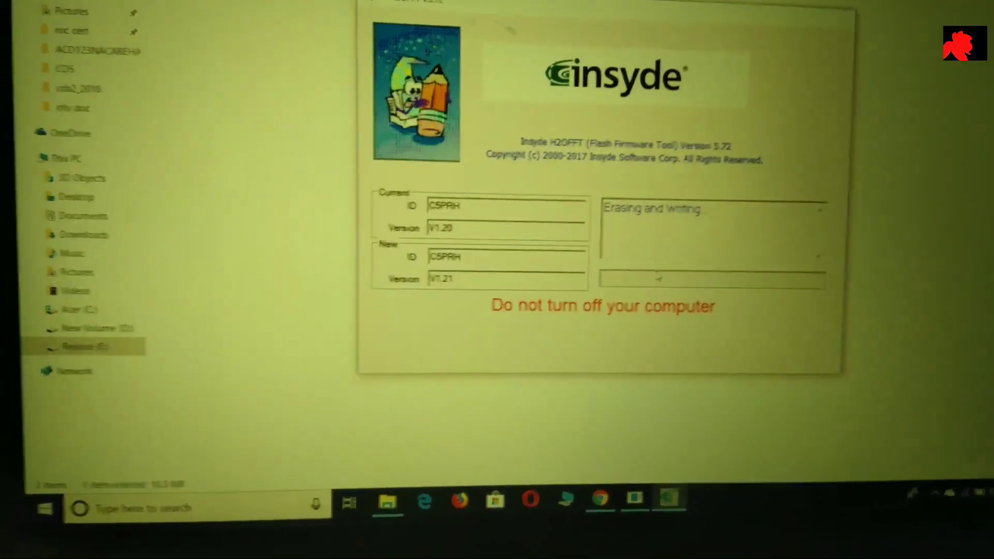